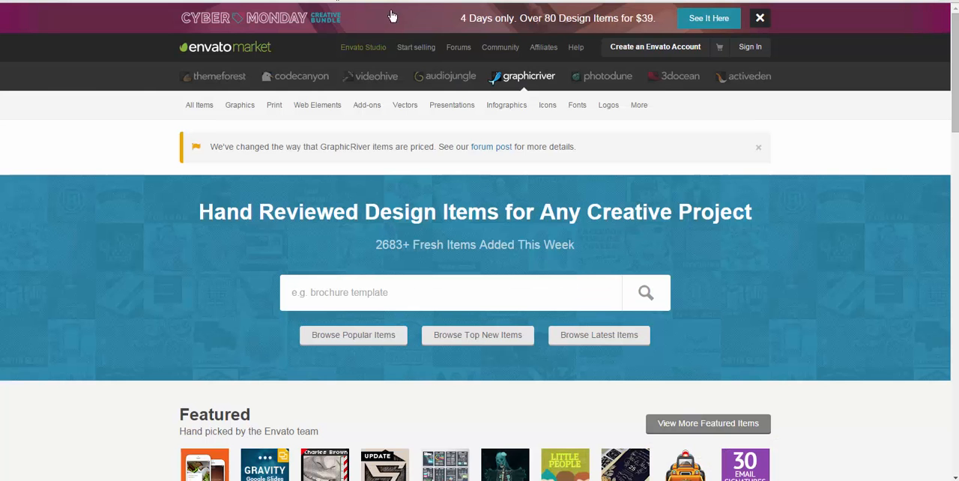
mouse_move(219, 75)
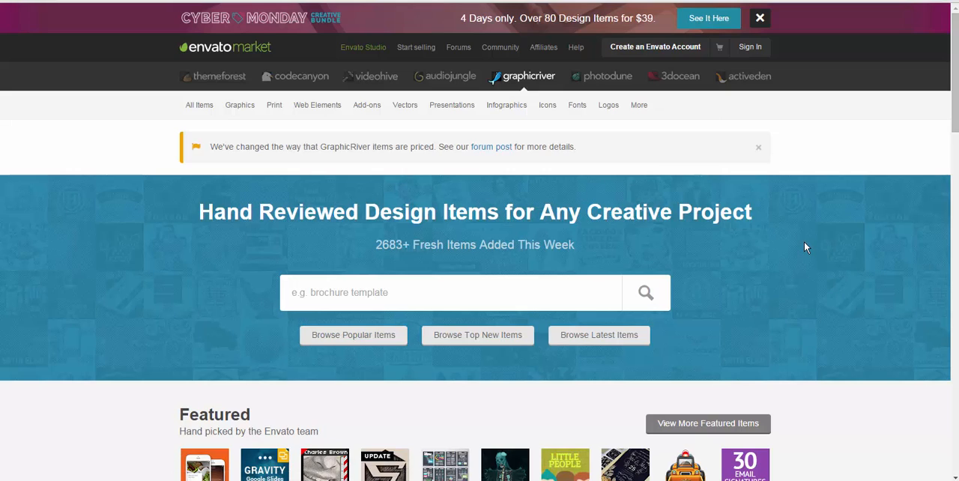
mouse_move(468, 291)
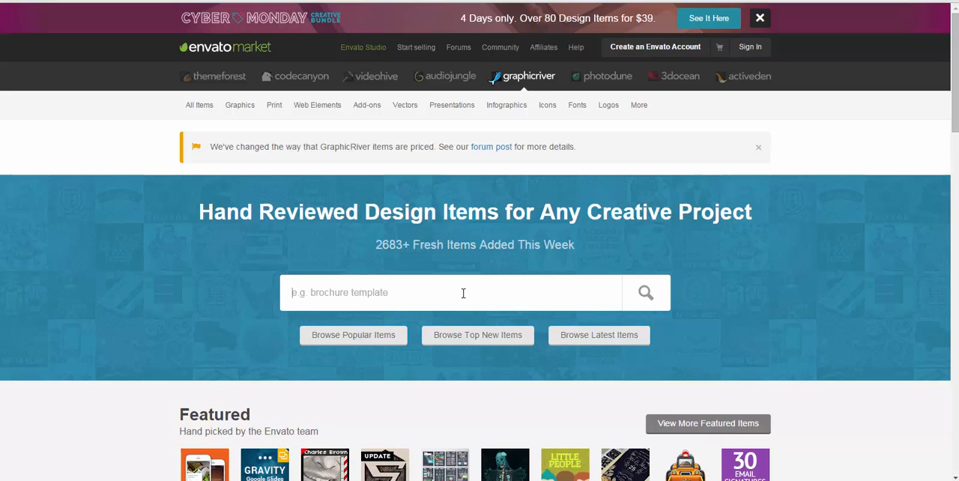
mouse_move(163, 279)
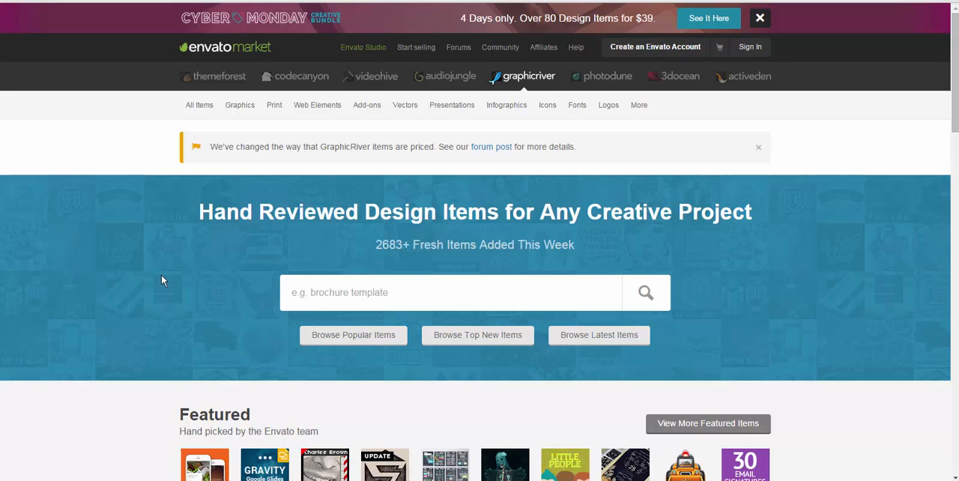
mouse_move(135, 275)
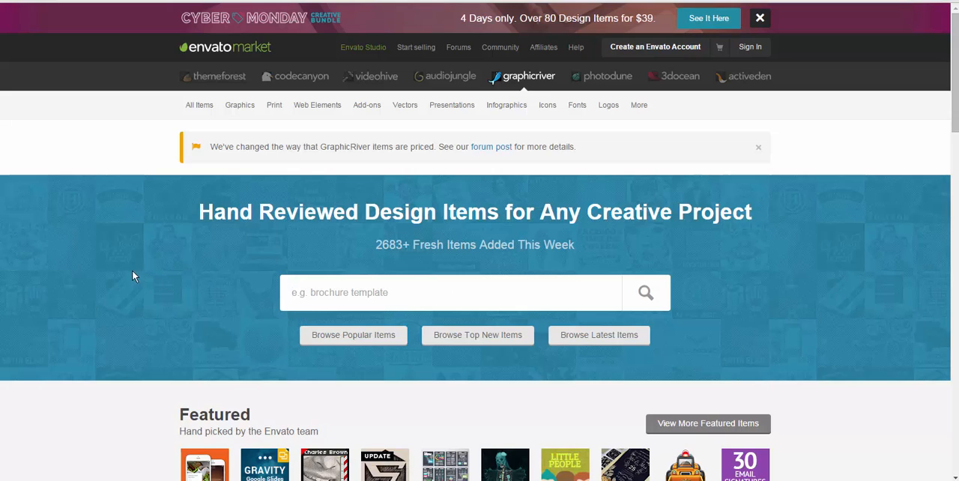
Step: Review the estimate header and select the service and description text in the pricing table
click(449, 292)
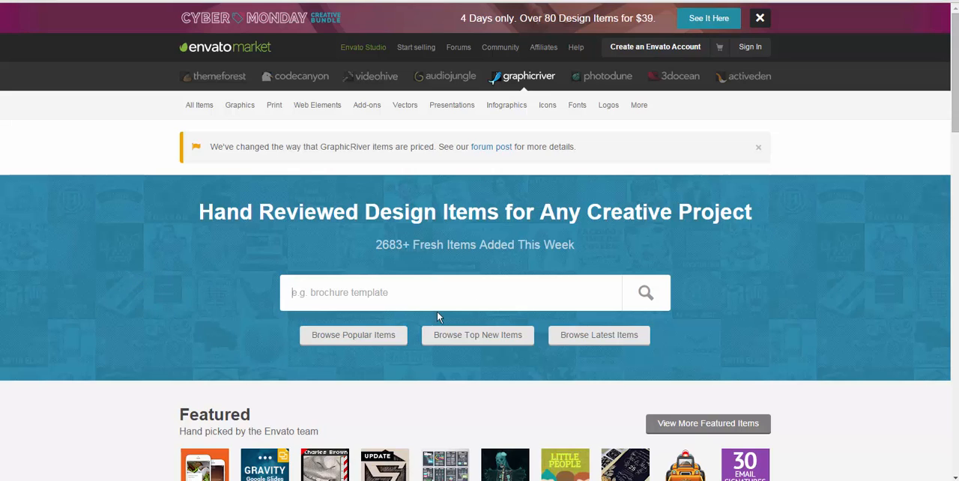
mouse_move(173, 255)
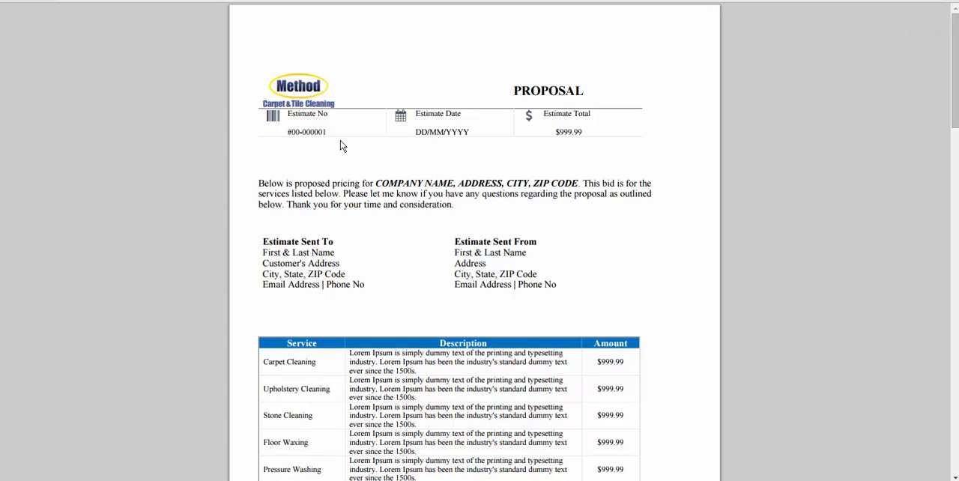
double_click(306, 132)
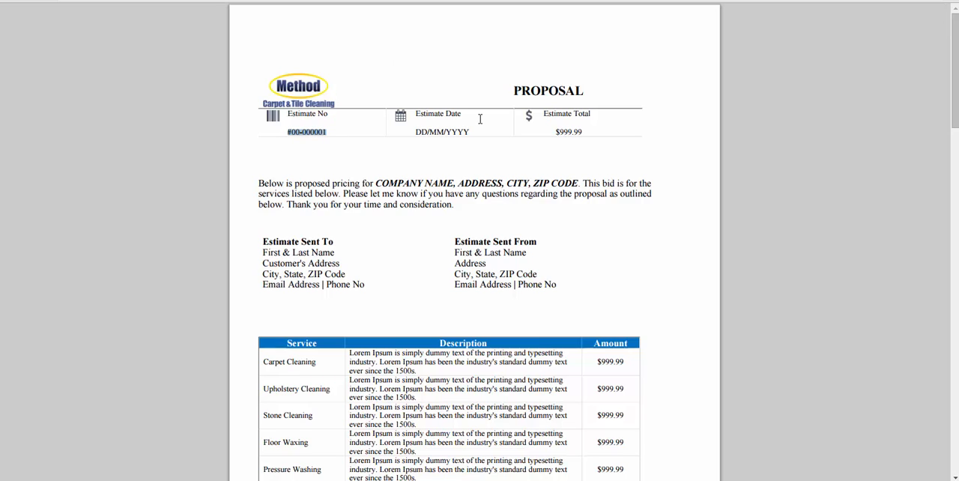
mouse_move(467, 216)
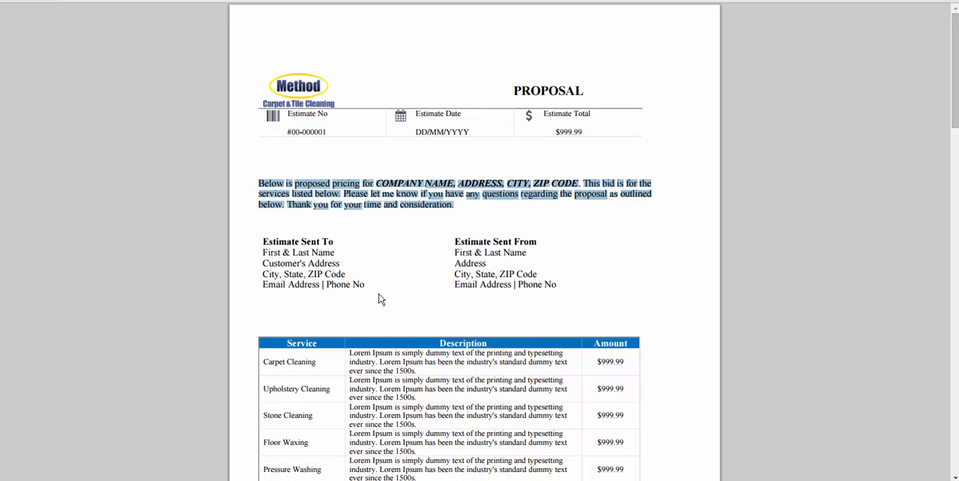
click(587, 282)
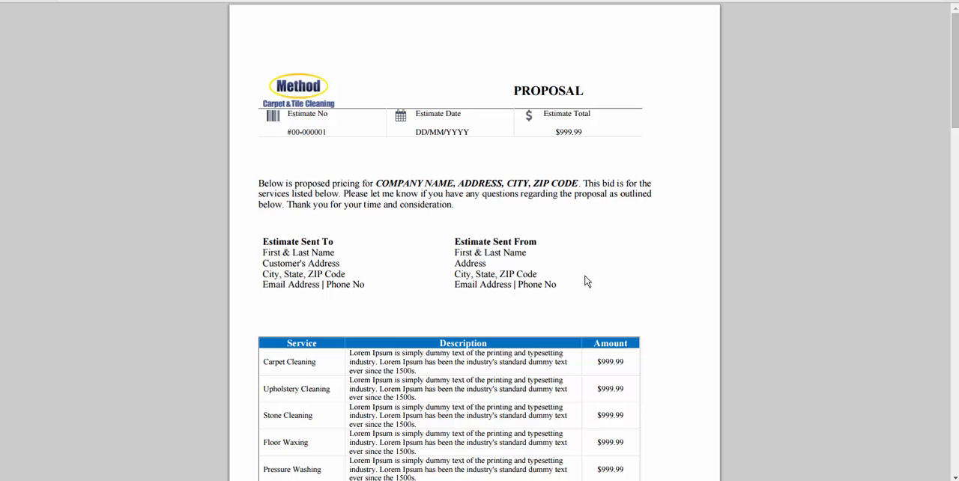
scroll(down, 3)
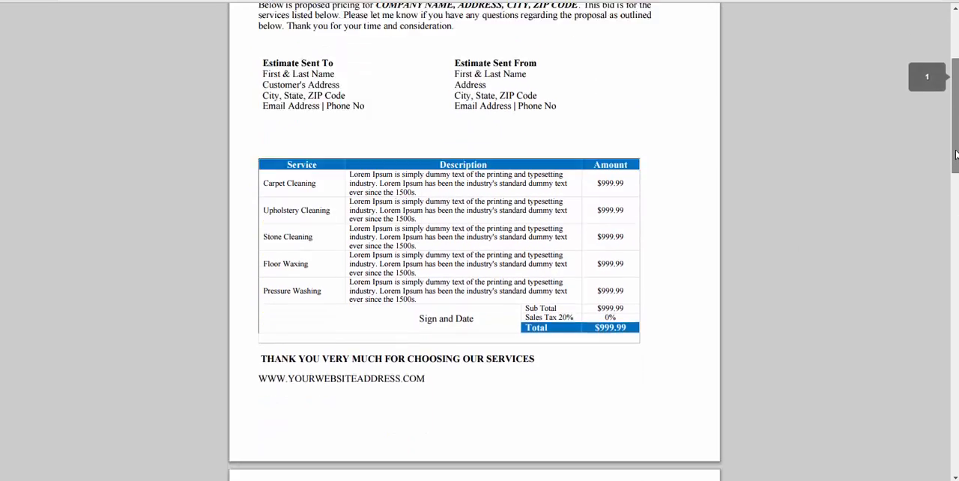
scroll(down, 3)
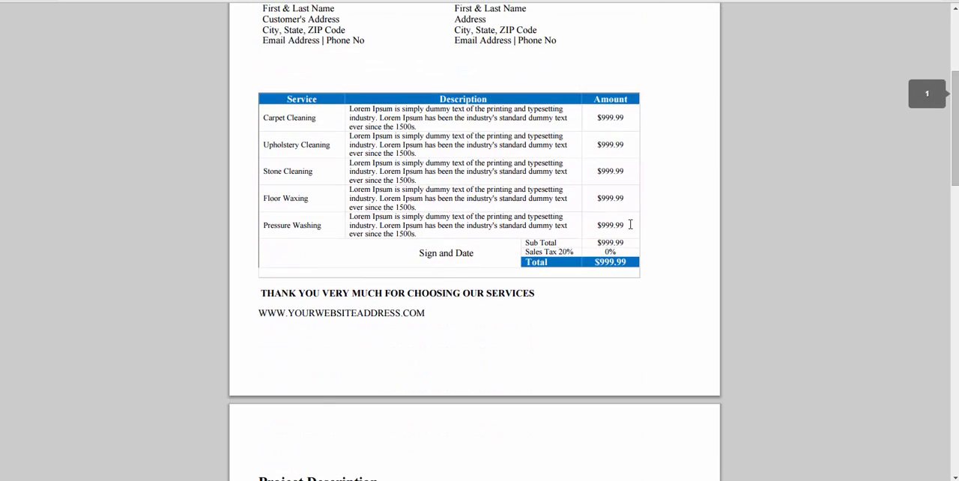
drag(262, 117, 624, 233)
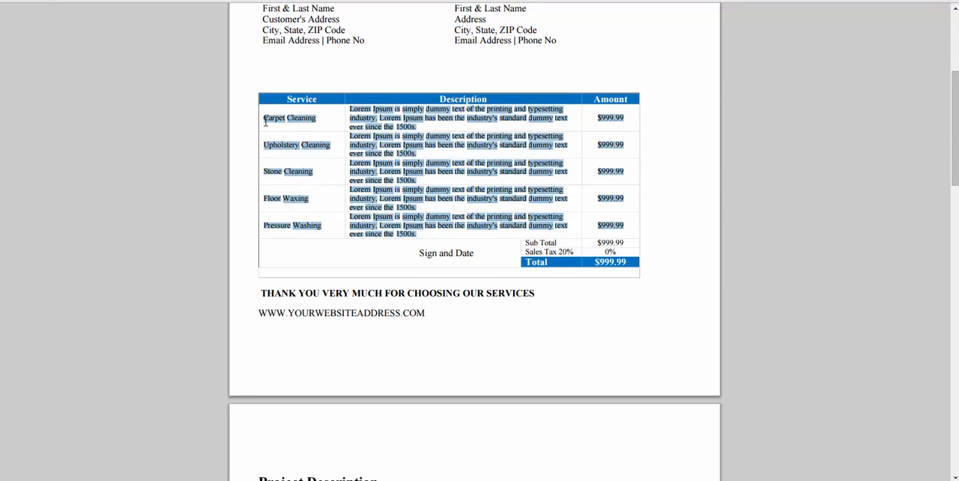
mouse_move(422, 189)
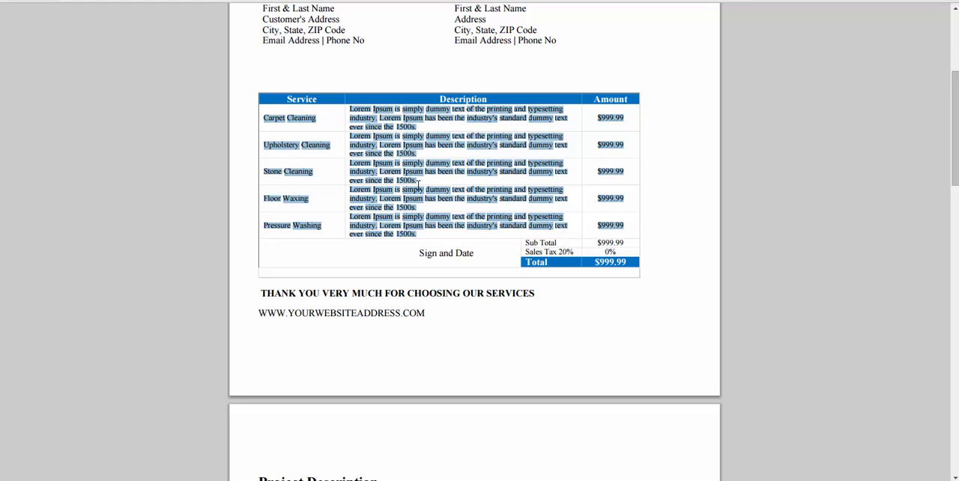
mouse_move(494, 258)
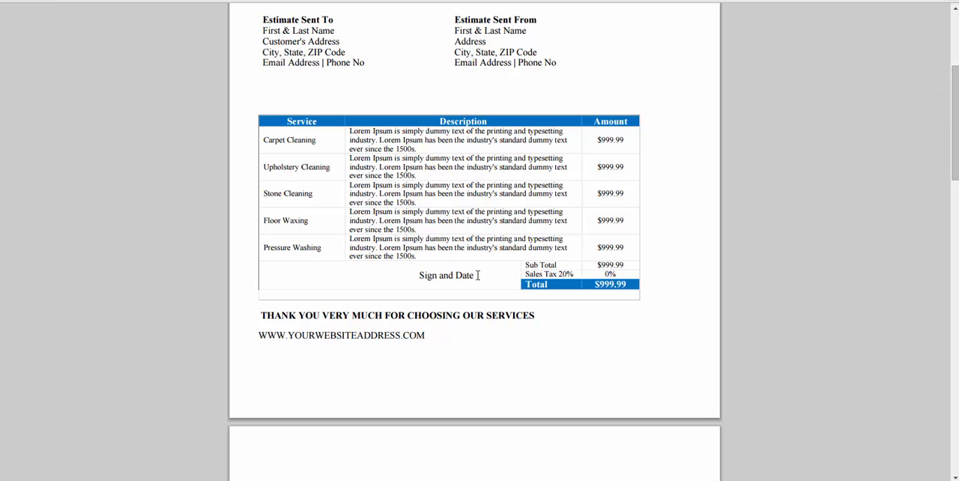
Step: Select 'Cleaning' in Upholstery Cleaning and scroll through the project description and case studies
double_click(446, 276)
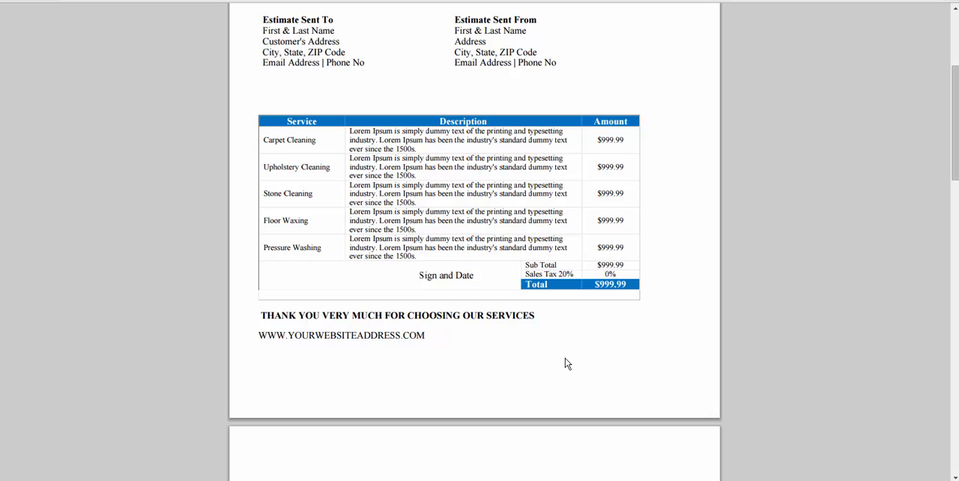
mouse_move(608, 353)
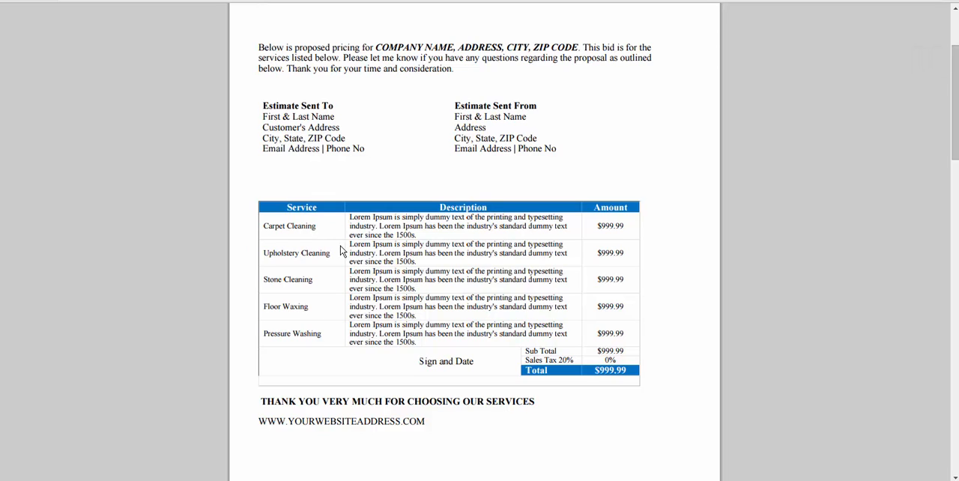
double_click(313, 252)
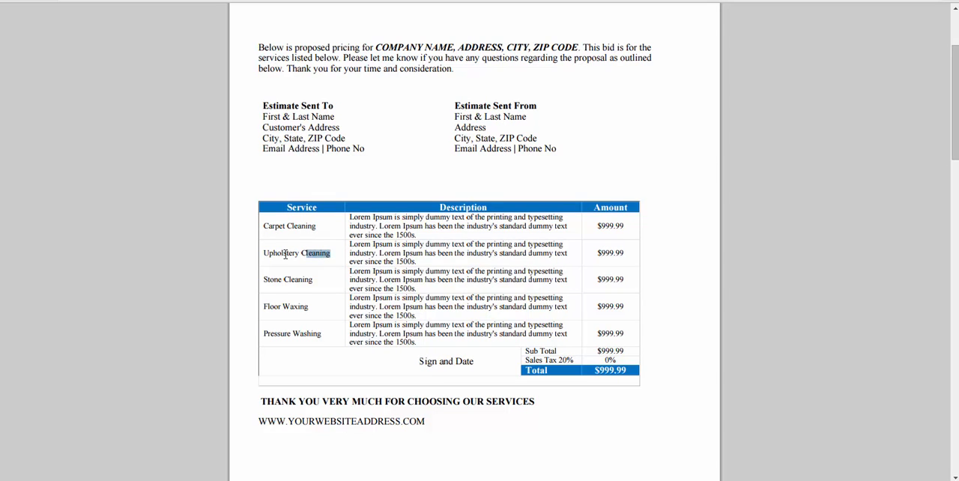
double_click(282, 254)
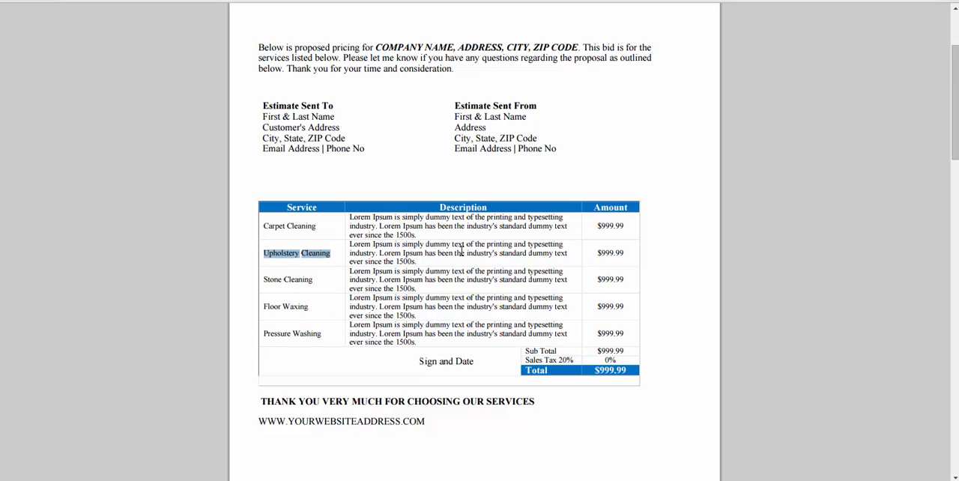
mouse_move(324, 285)
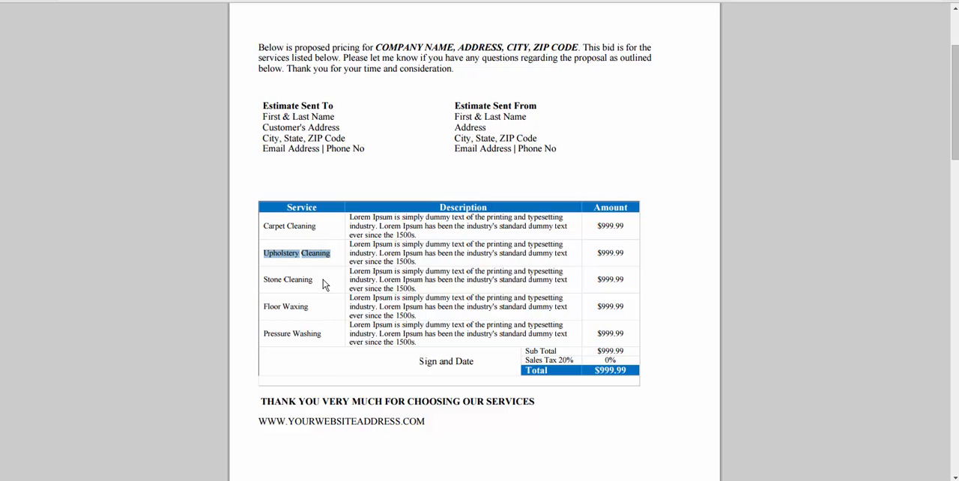
mouse_move(614, 282)
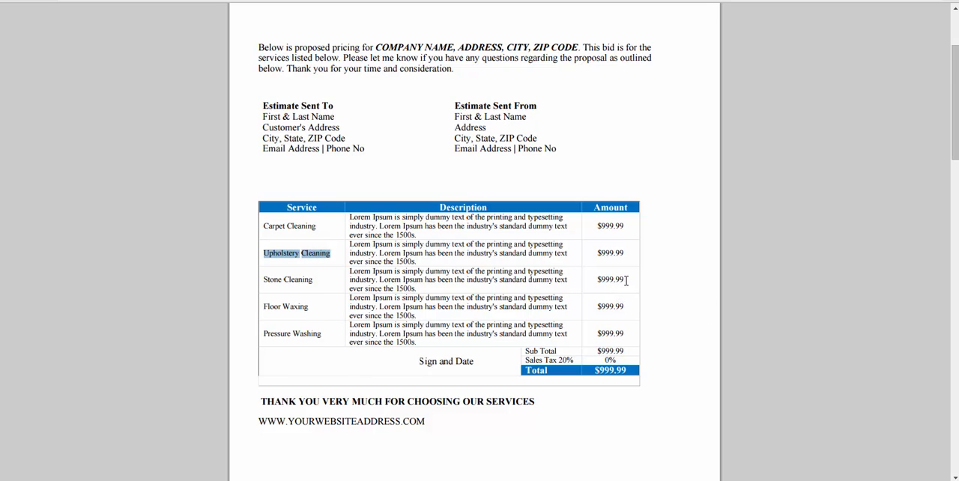
scroll(down, 3)
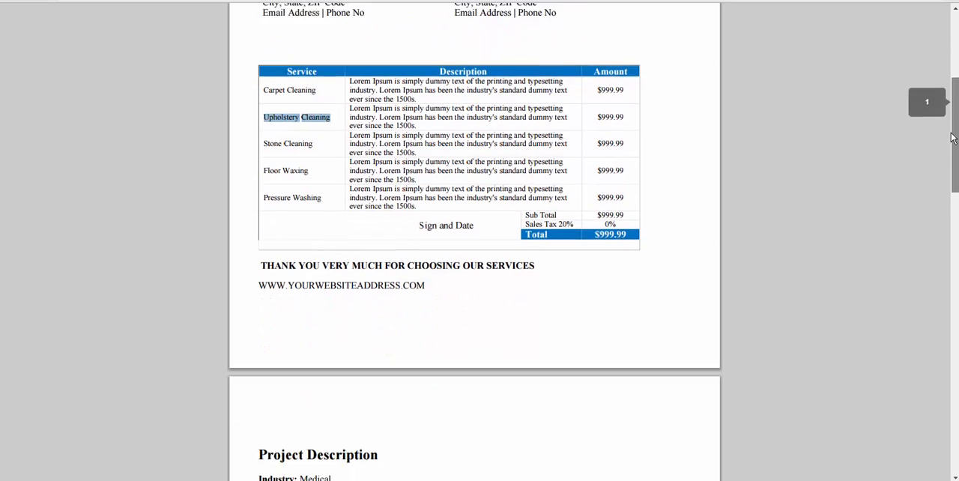
scroll(down, 3)
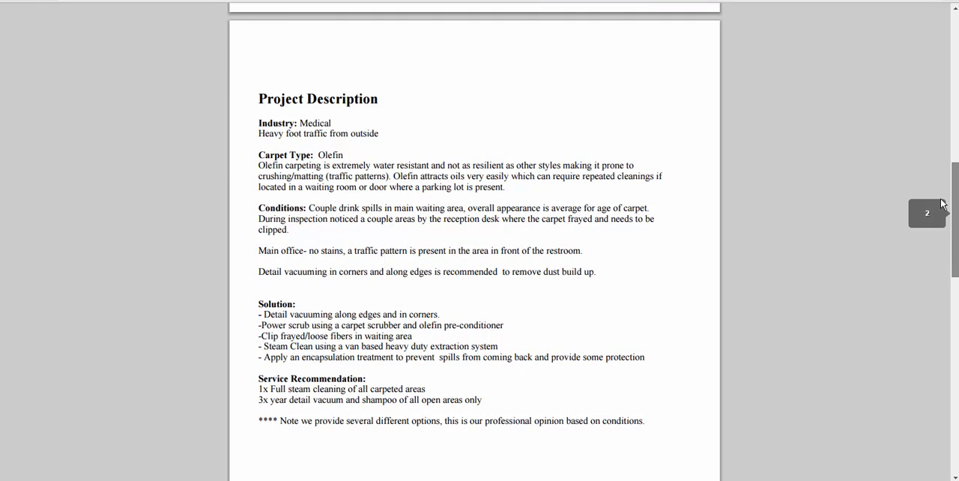
mouse_move(944, 204)
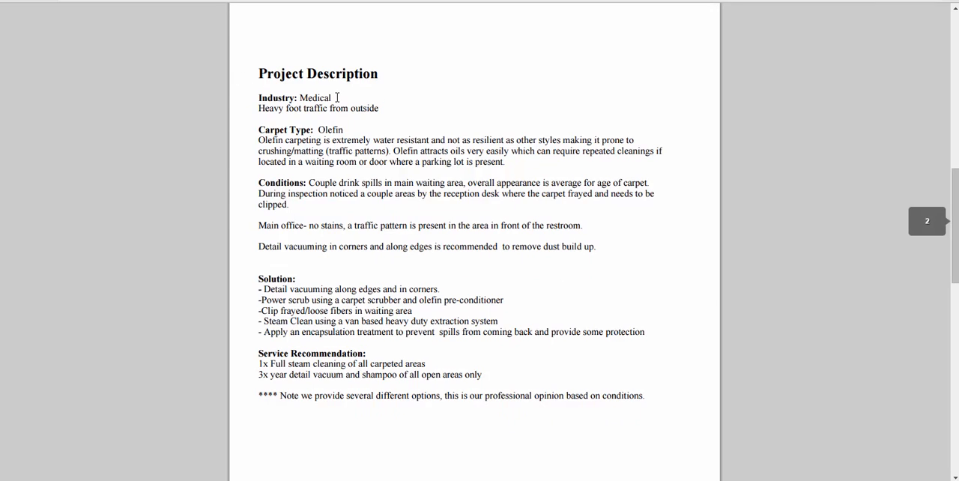
mouse_move(357, 129)
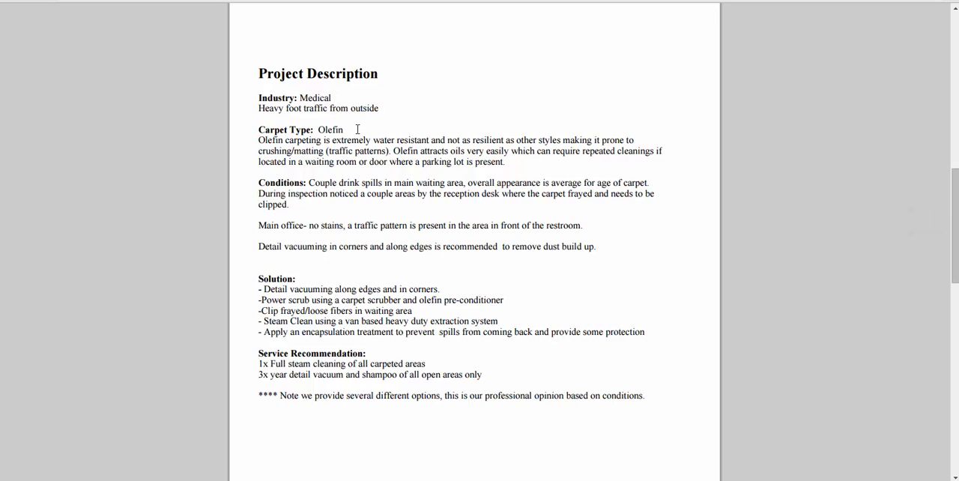
mouse_move(342, 203)
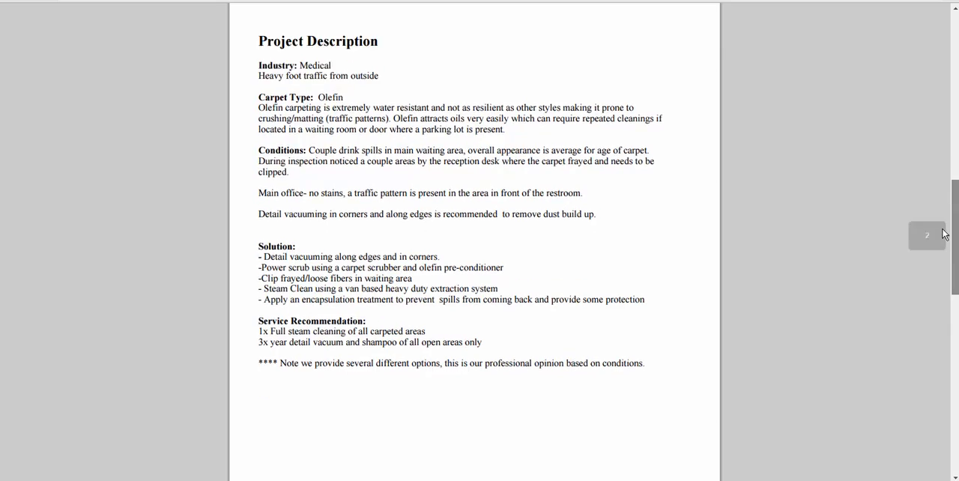
scroll(down, 3)
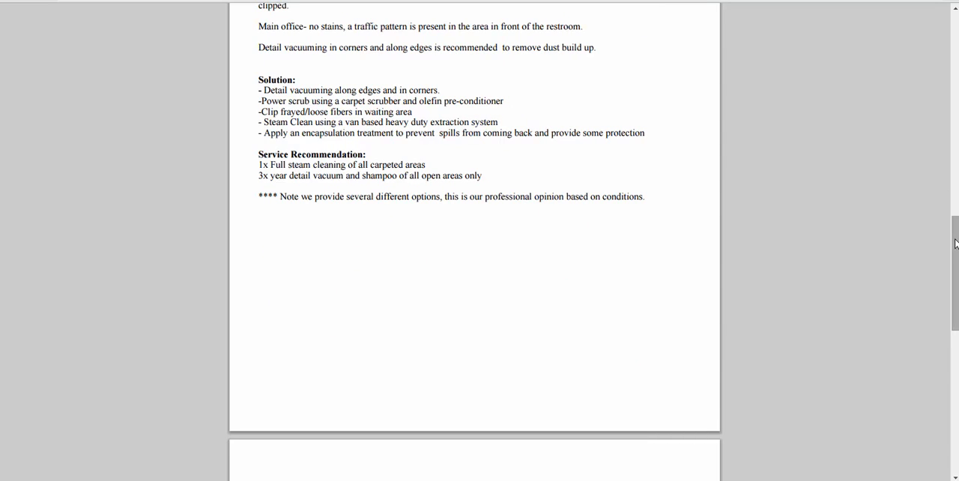
scroll(down, 3)
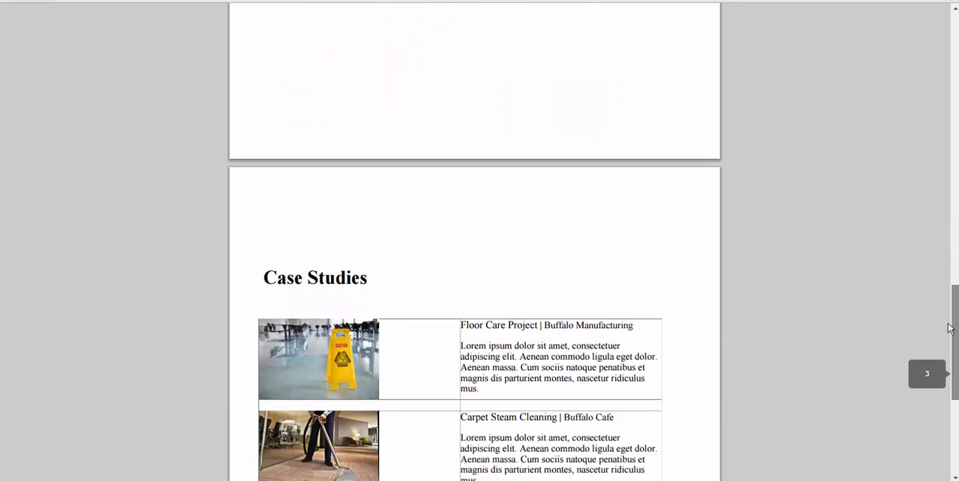
scroll(down, 3)
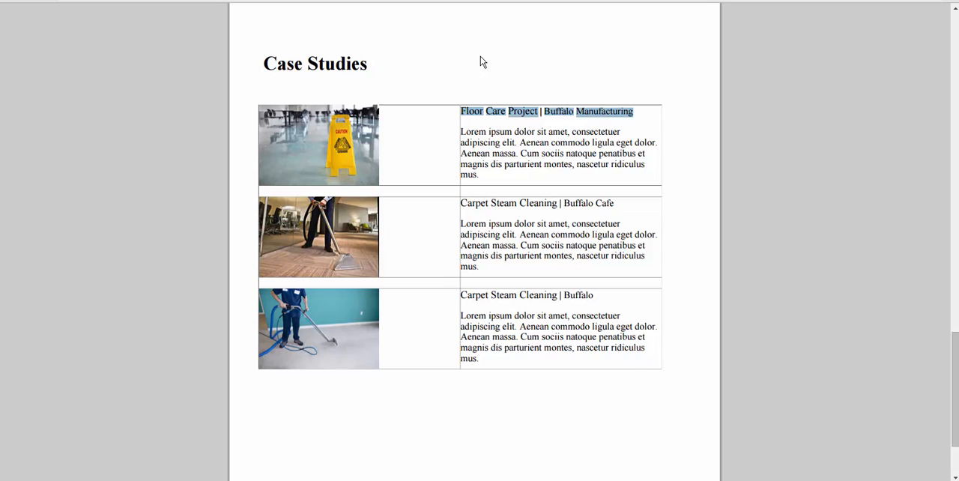
mouse_move(629, 224)
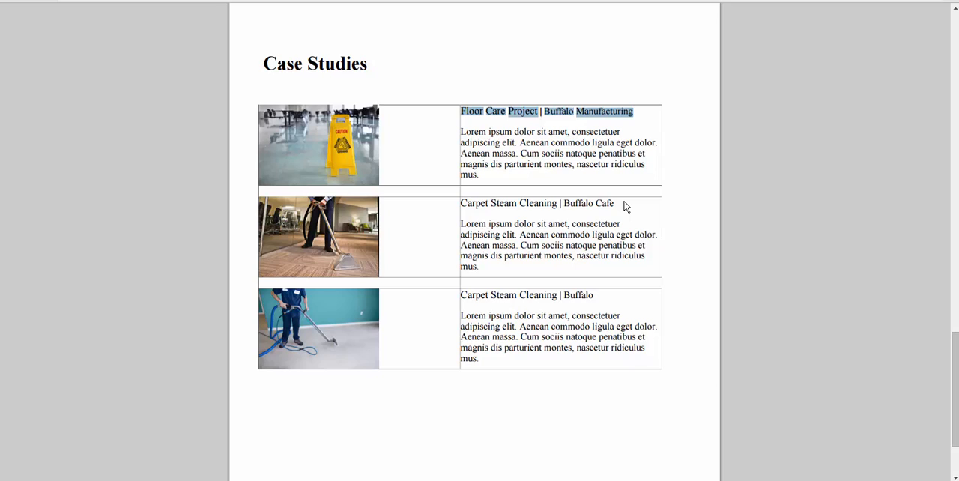
mouse_move(601, 294)
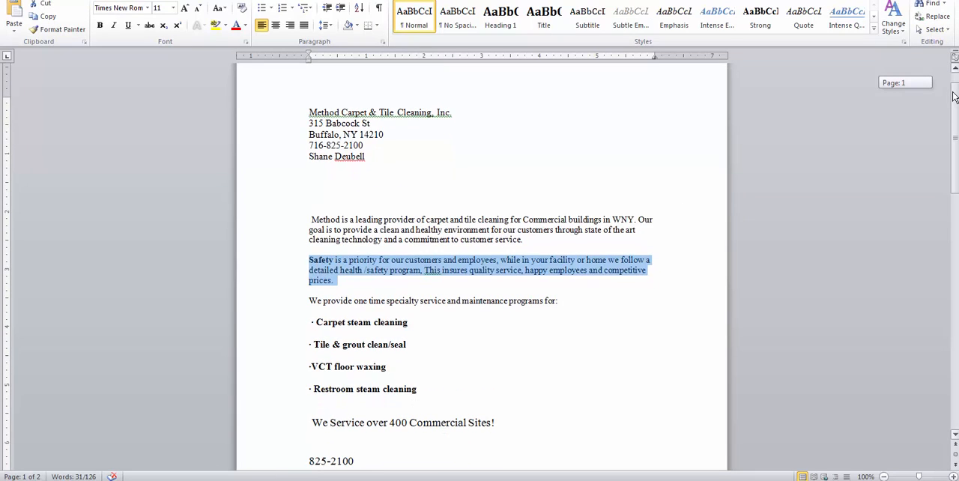
Step: Place the cursor in the cover letter text and scroll down to the thank-you sign-off
click(525, 240)
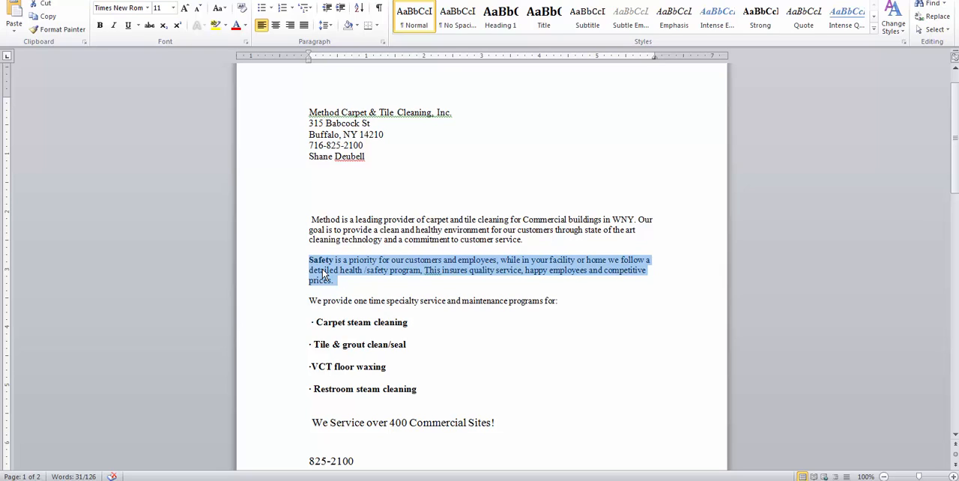
mouse_move(369, 288)
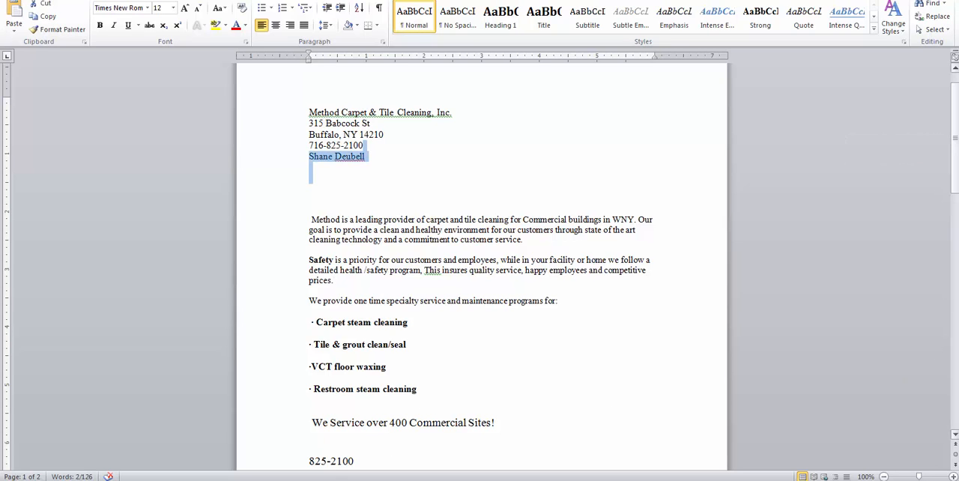
scroll(down, 3)
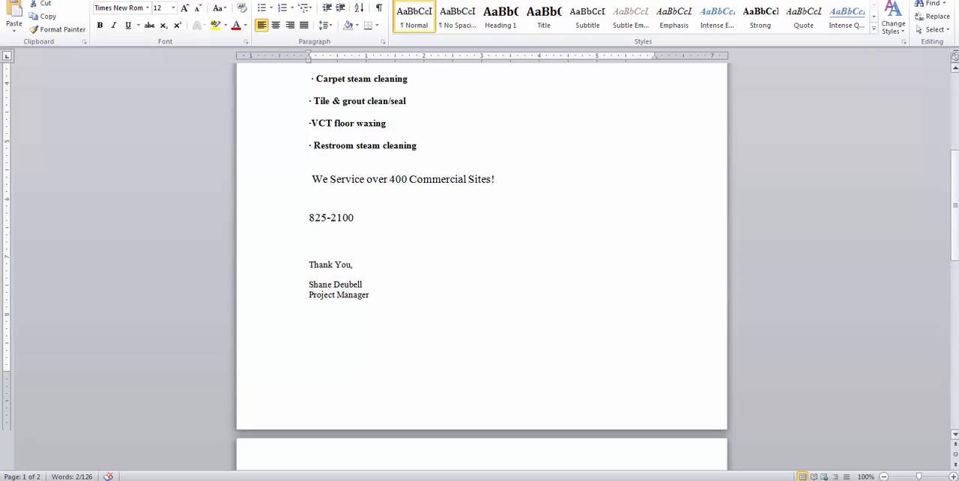
scroll(down, 3)
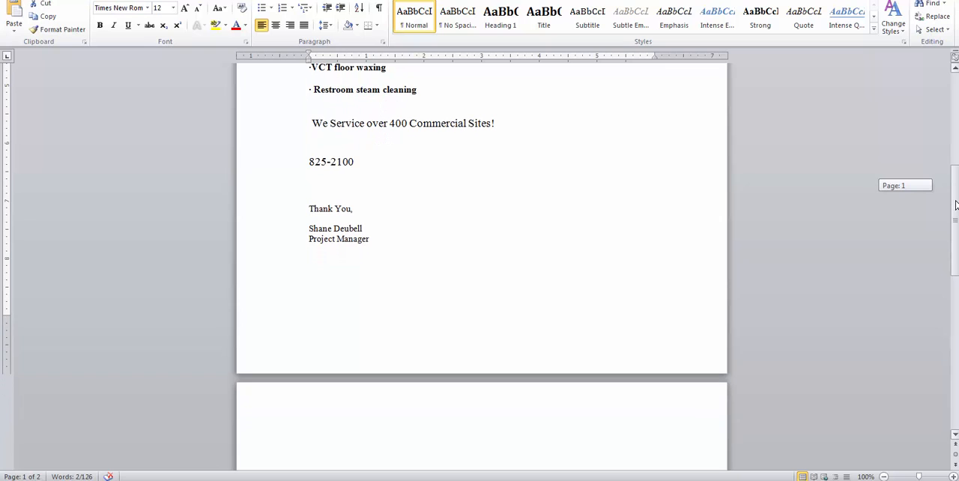